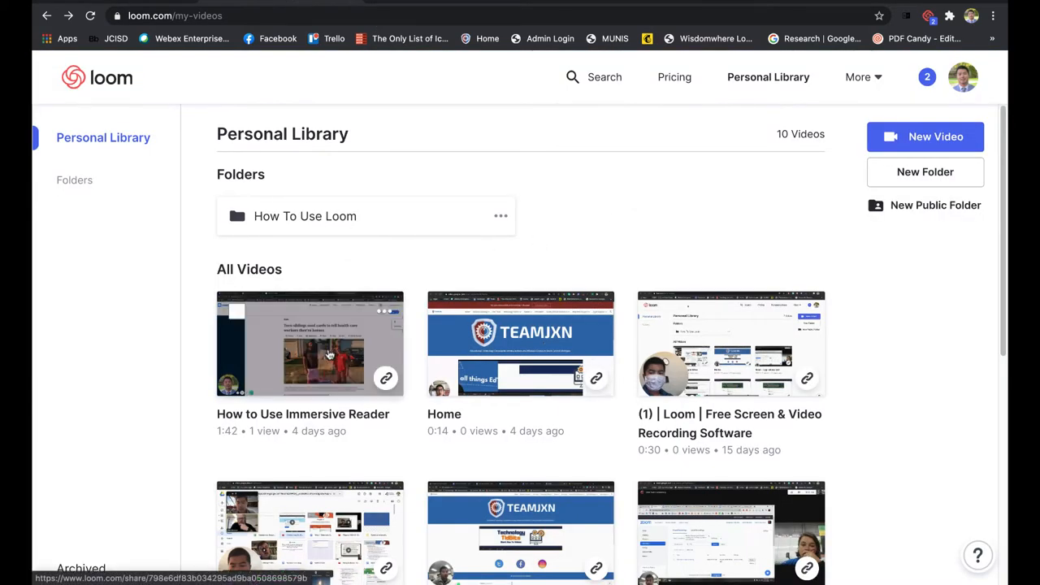
Open the 'How to Use Immersive Reader' Loom video and show its sharing options
left_click(309, 343)
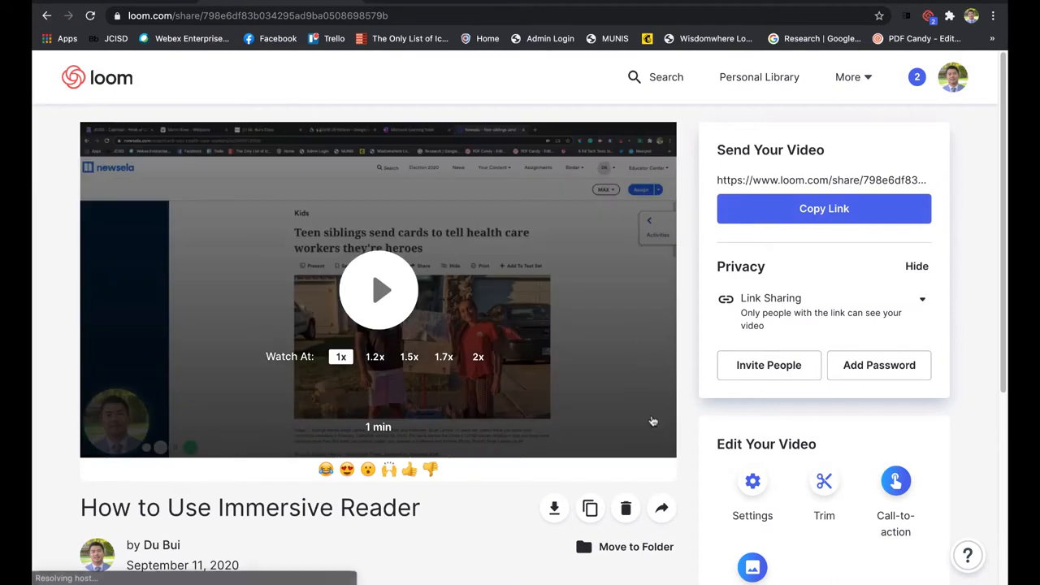
scroll("down", 3)
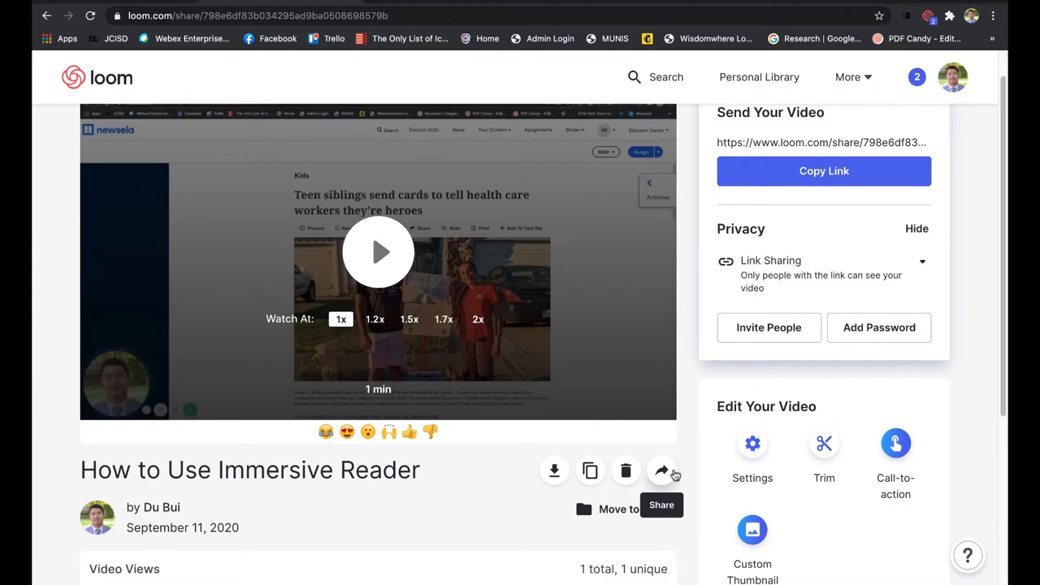
left_click(661, 471)
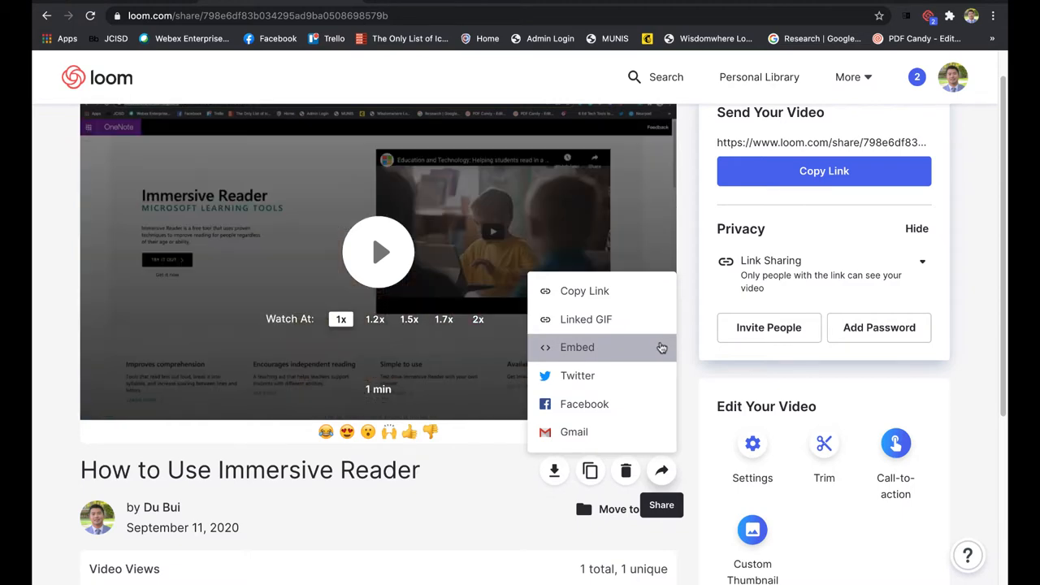
Copy the video's Loom embed code at Fixed Size 640 × 360
left_click(576, 347)
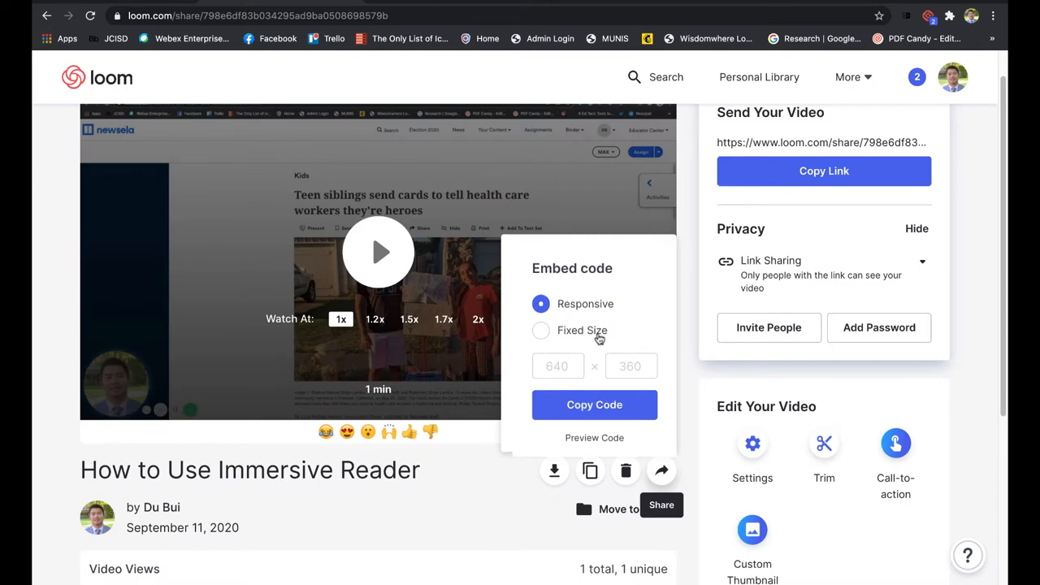
left_click(540, 330)
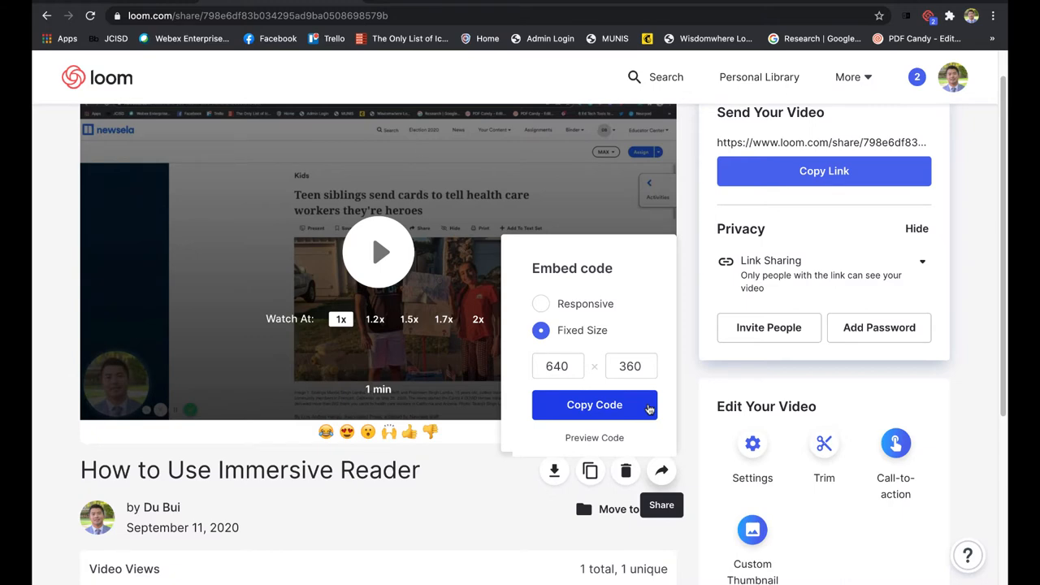
left_click(594, 405)
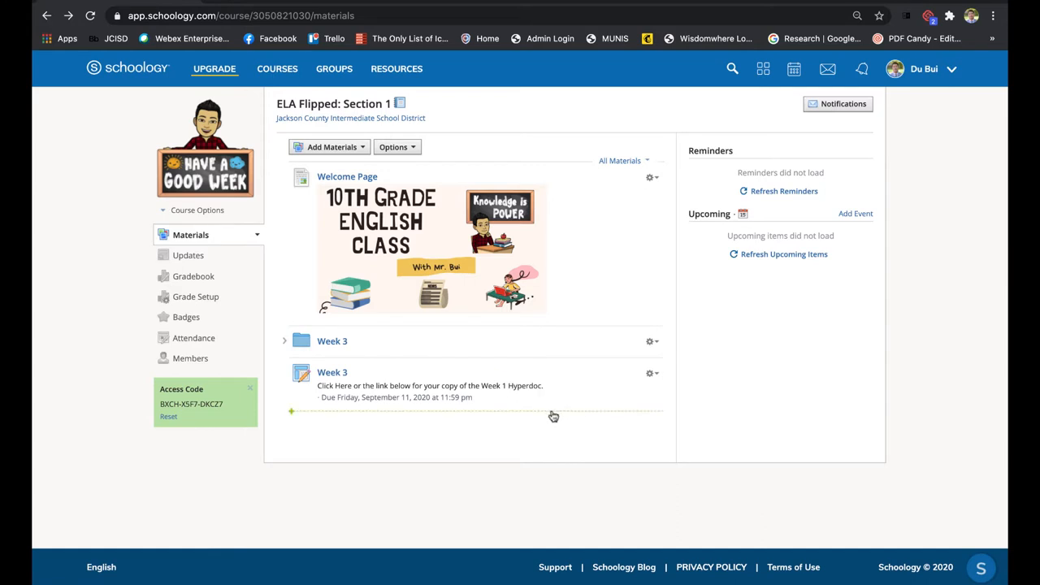
Choose Add Page from Add Materials in the ELA Flipped: Section 1 course
left_click(330, 147)
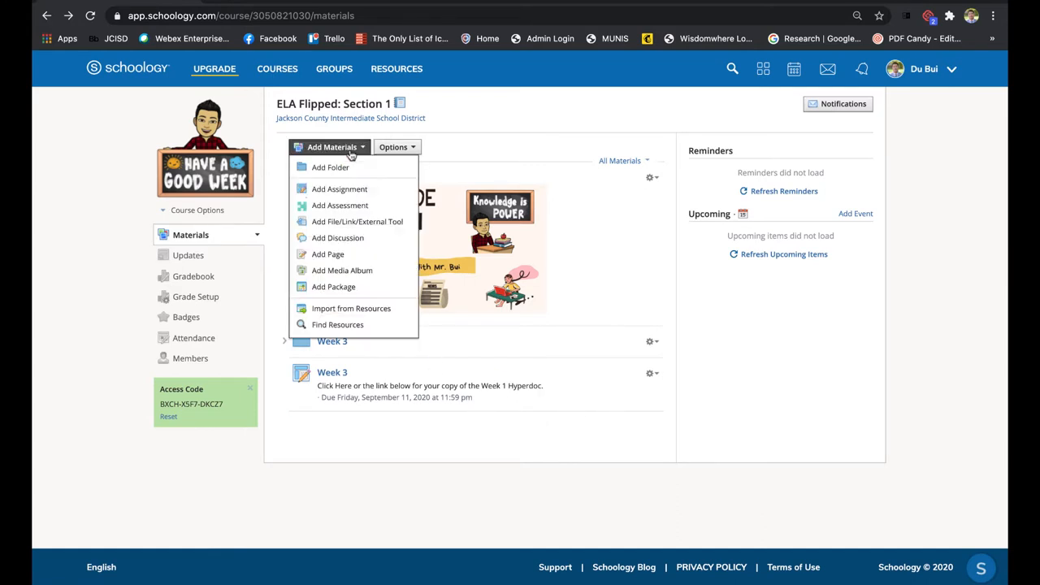
mouse_move(339, 189)
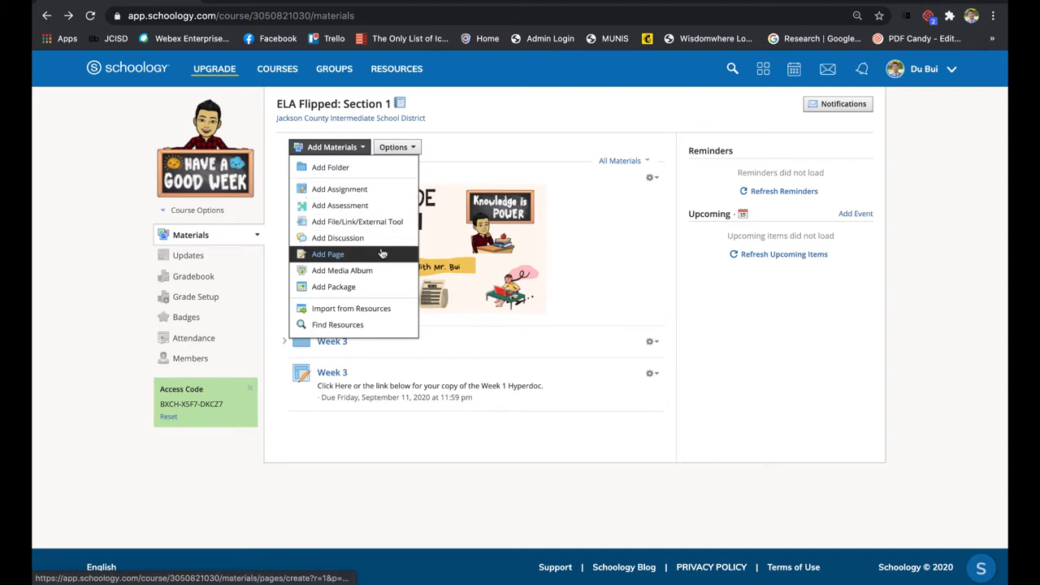
left_click(327, 254)
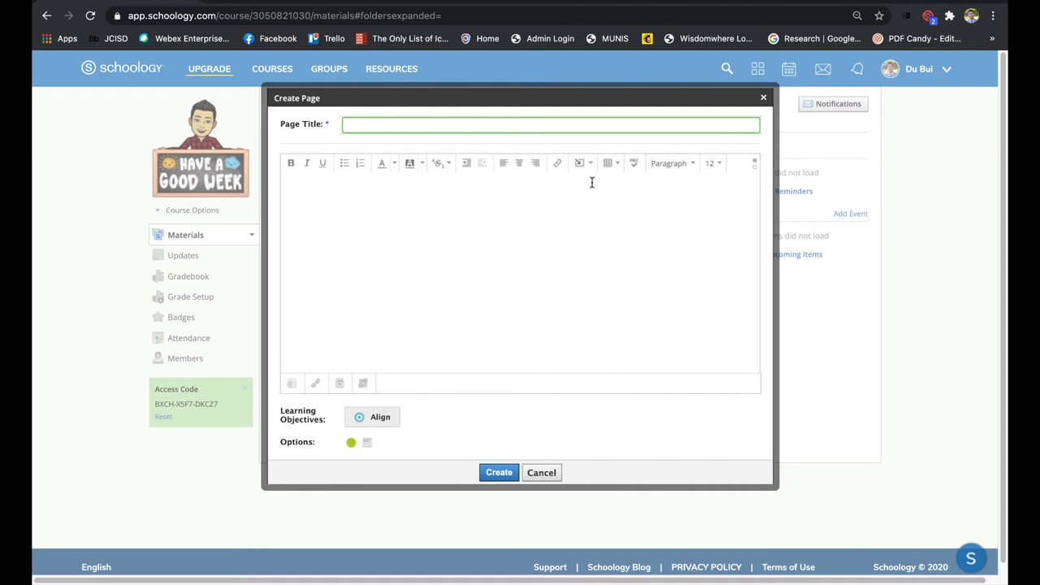
Insert the pasted Loom embed code into the page body as web media
left_click(579, 163)
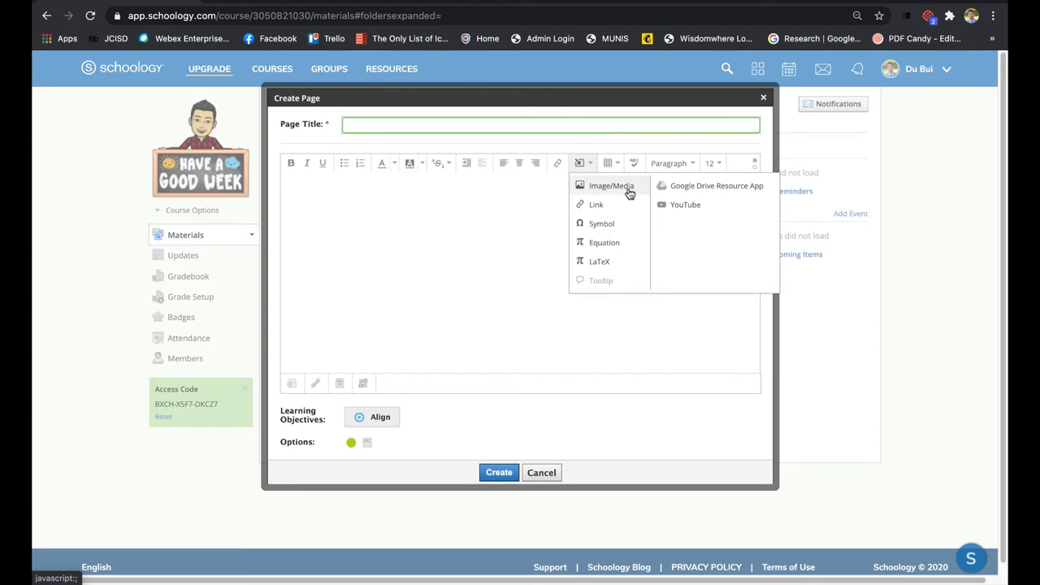
left_click(610, 185)
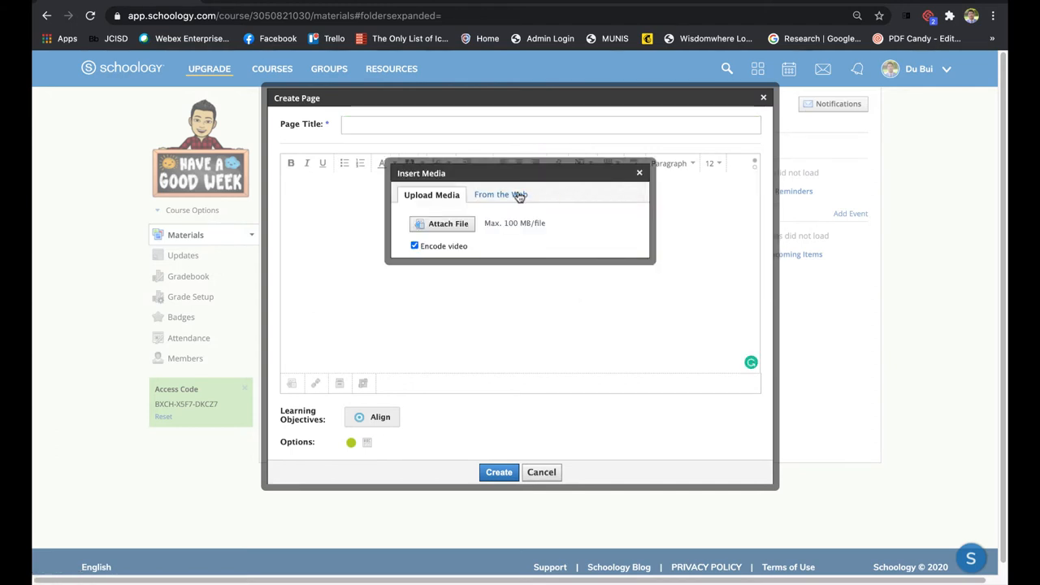
left_click(499, 194)
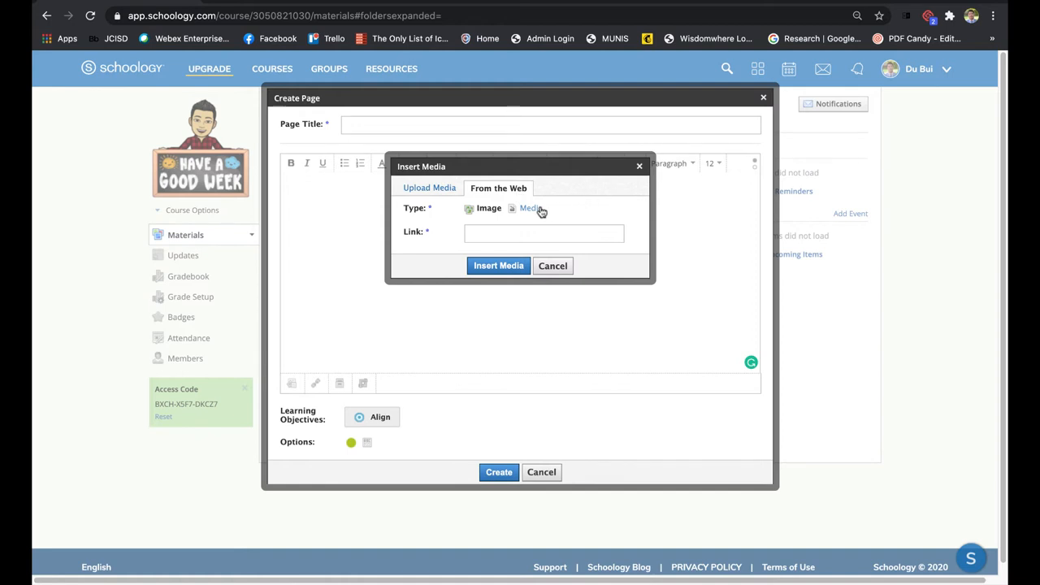
left_click(512, 208)
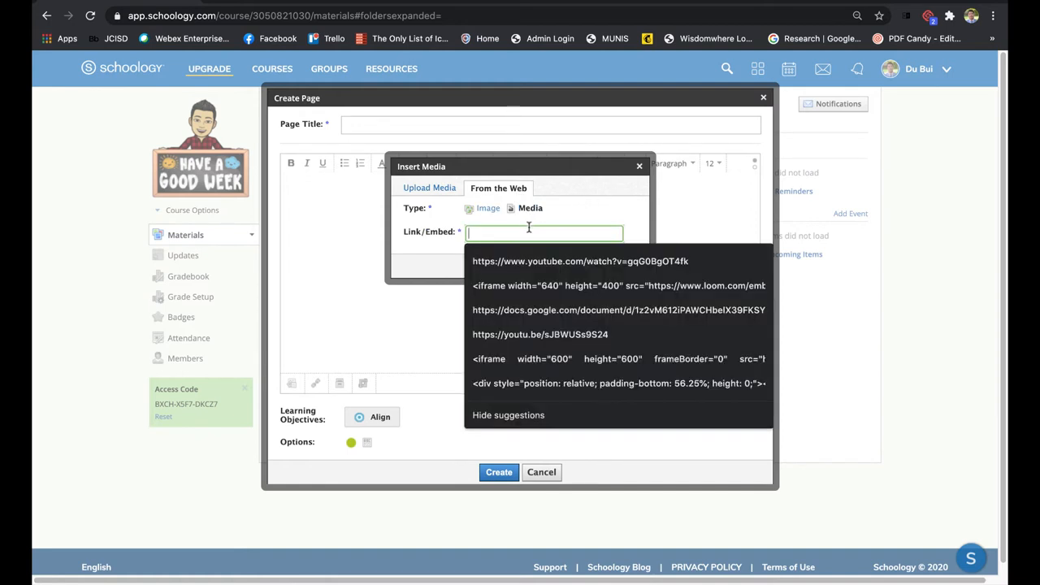
right_click(528, 233)
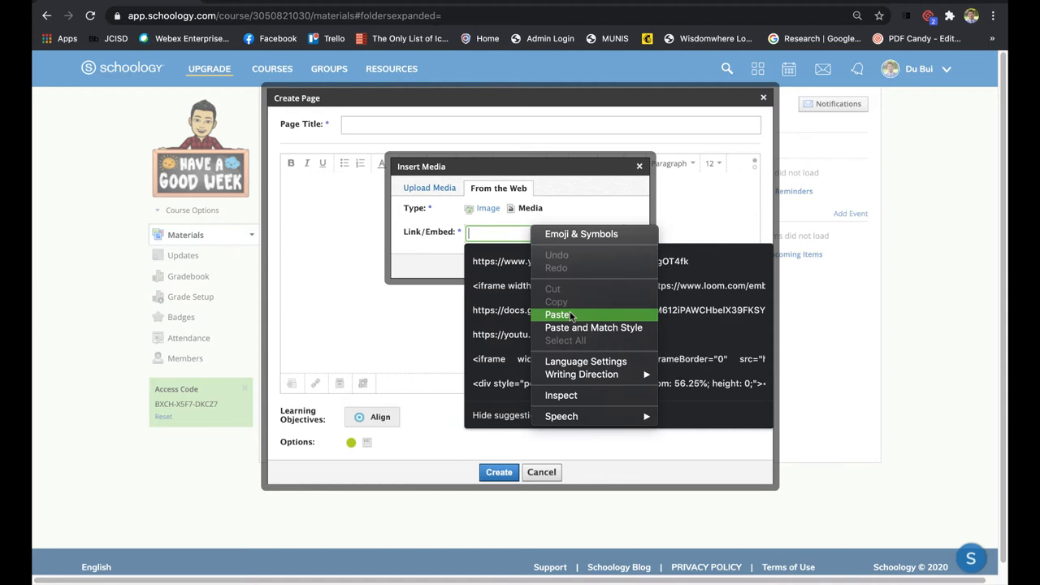
left_click(557, 315)
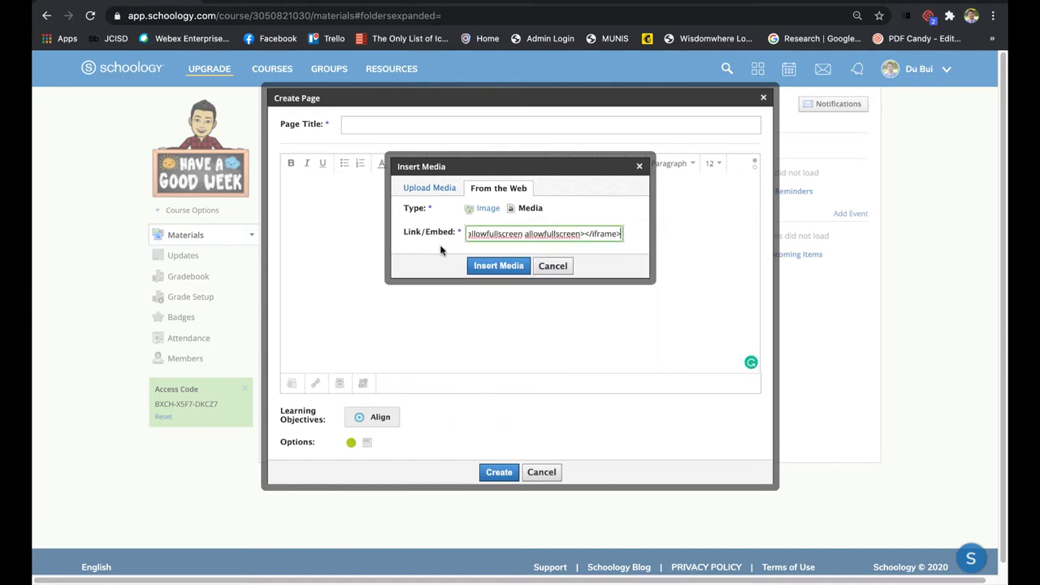
left_click(498, 266)
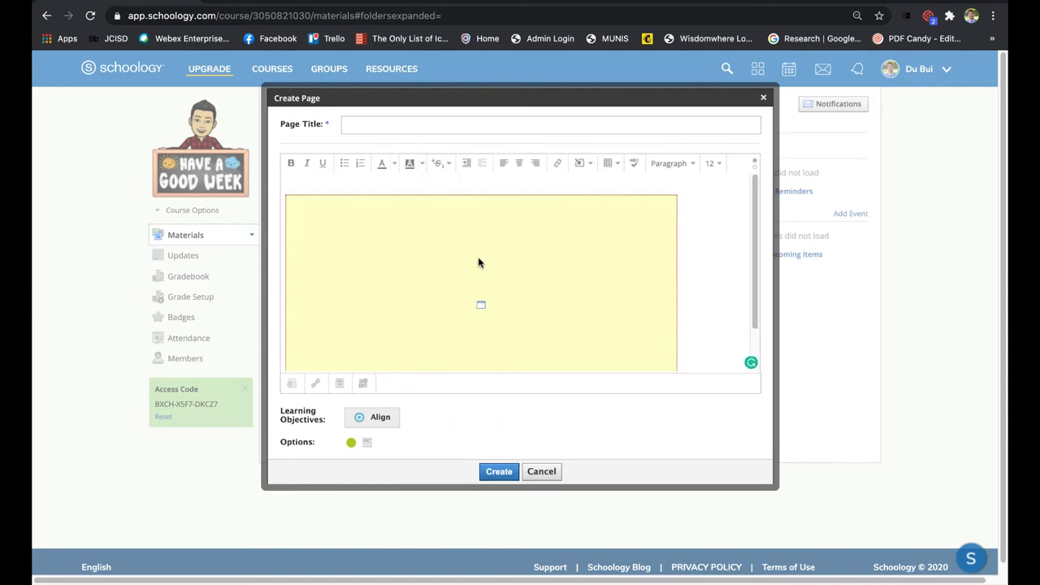
mouse_move(490, 304)
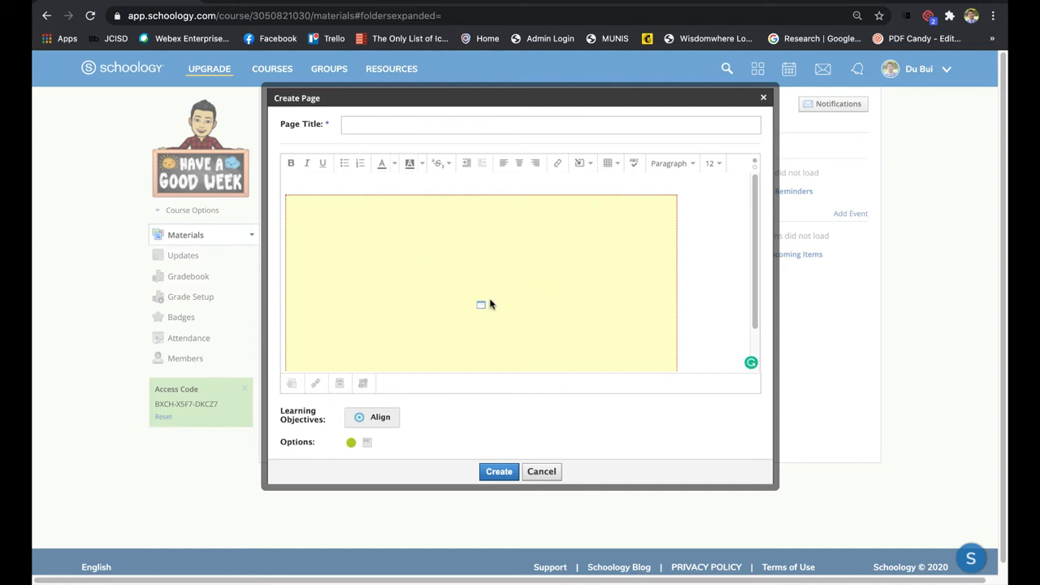
left_click(551, 124)
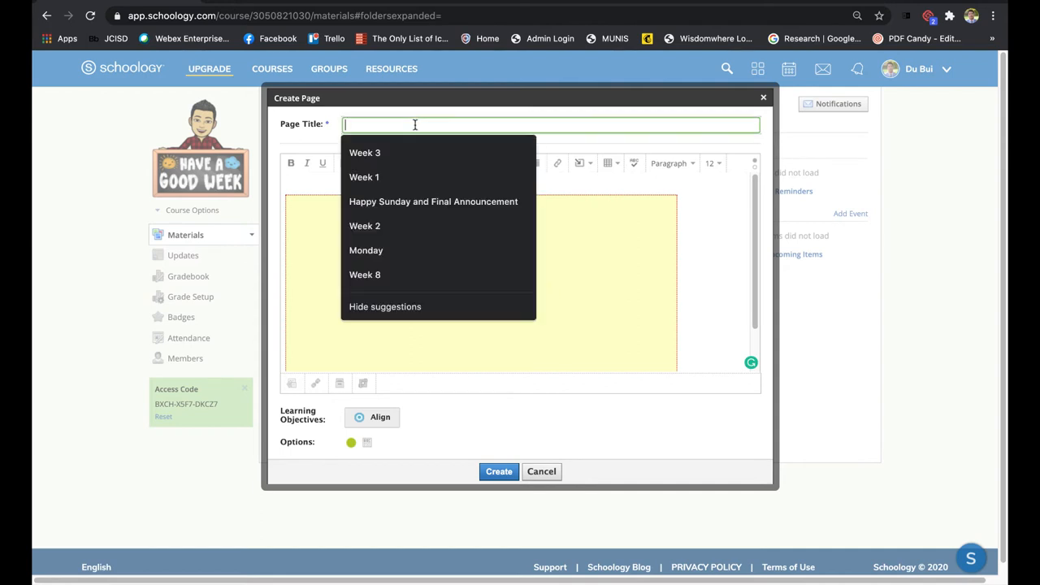
Title the page 'Loom Video' and create it in the course materials
type("Loom Video")
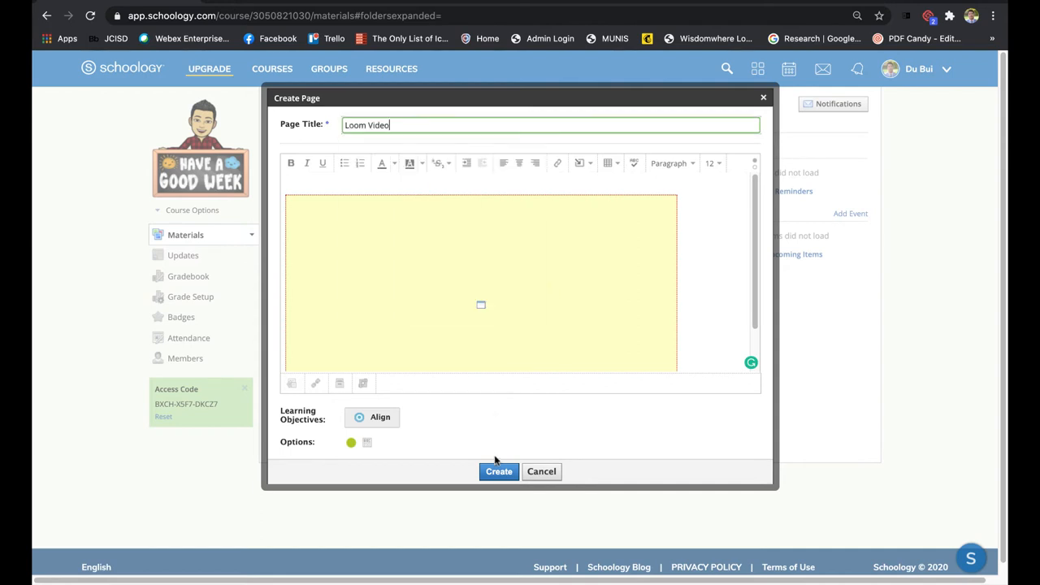
left_click(498, 471)
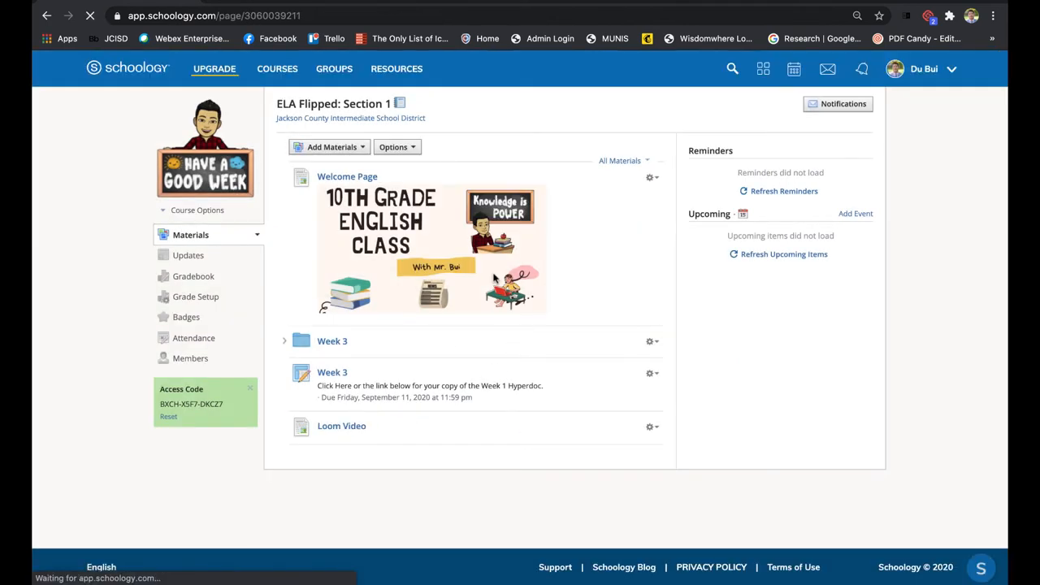
left_click(341, 426)
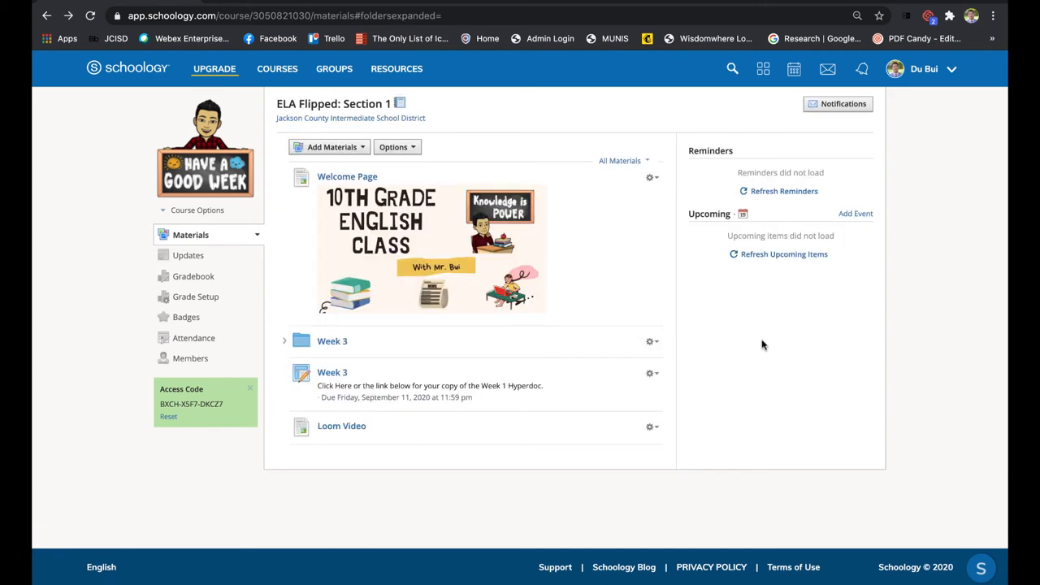
mouse_move(356, 133)
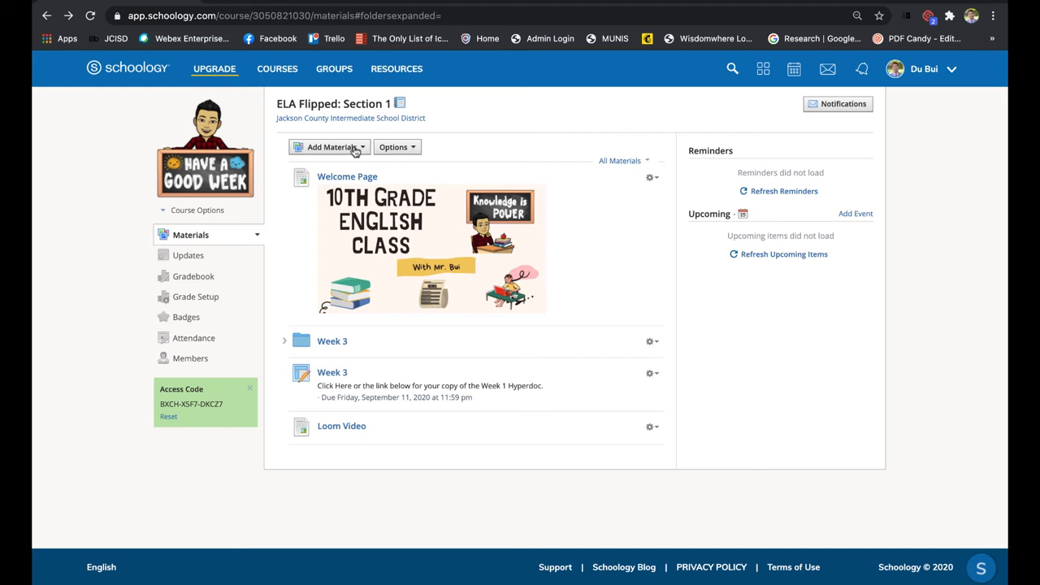
left_click(329, 147)
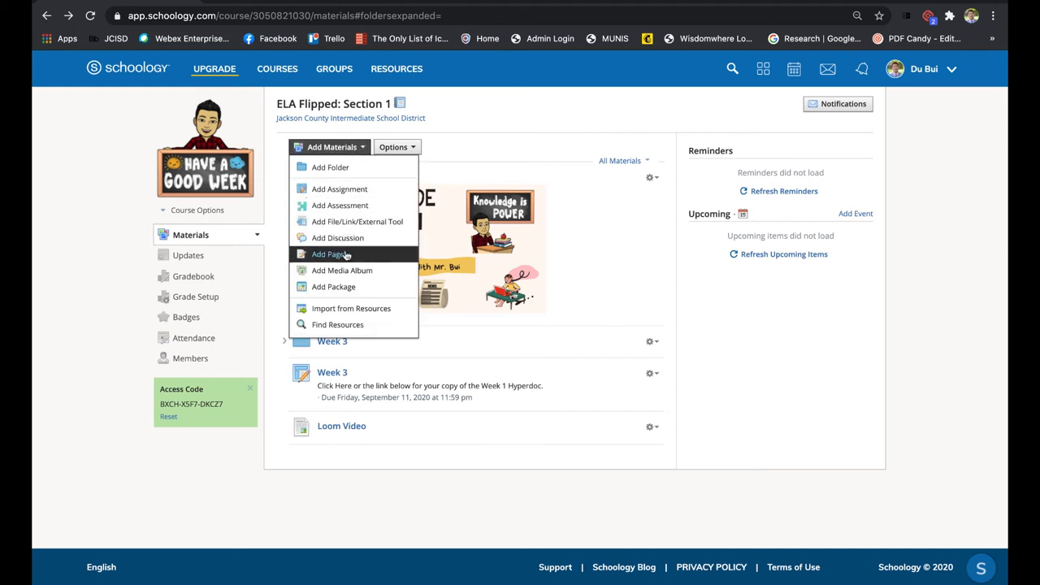
Start another page and paste the Loom 640×360 iframe code into its body
left_click(328, 254)
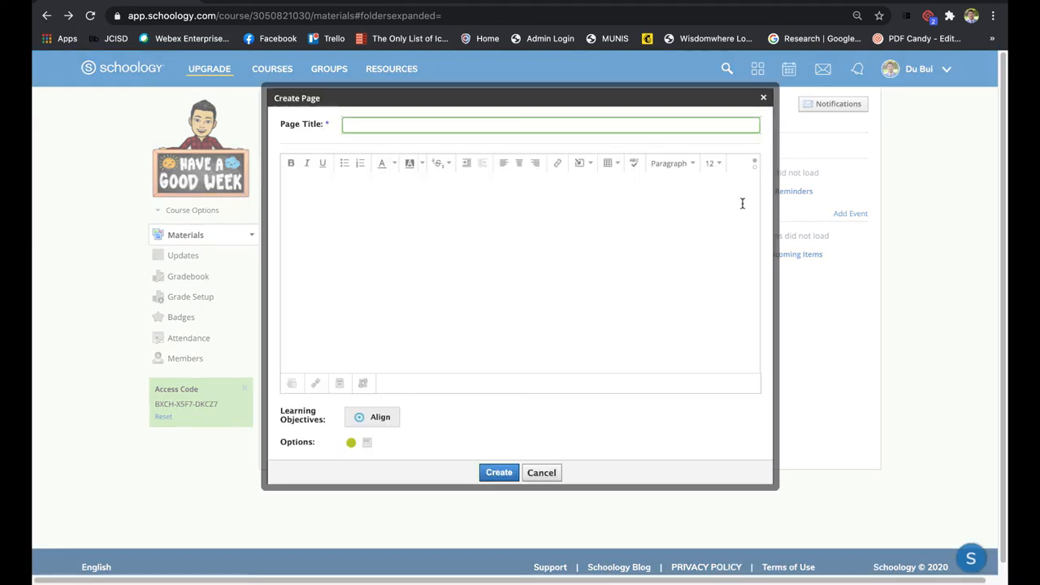
mouse_move(754, 161)
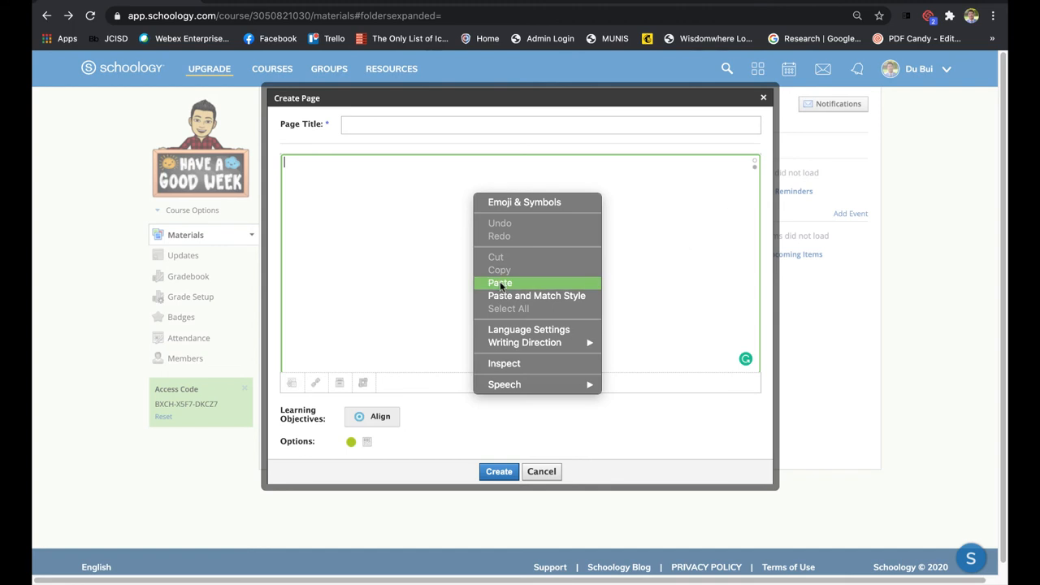
left_click(500, 283)
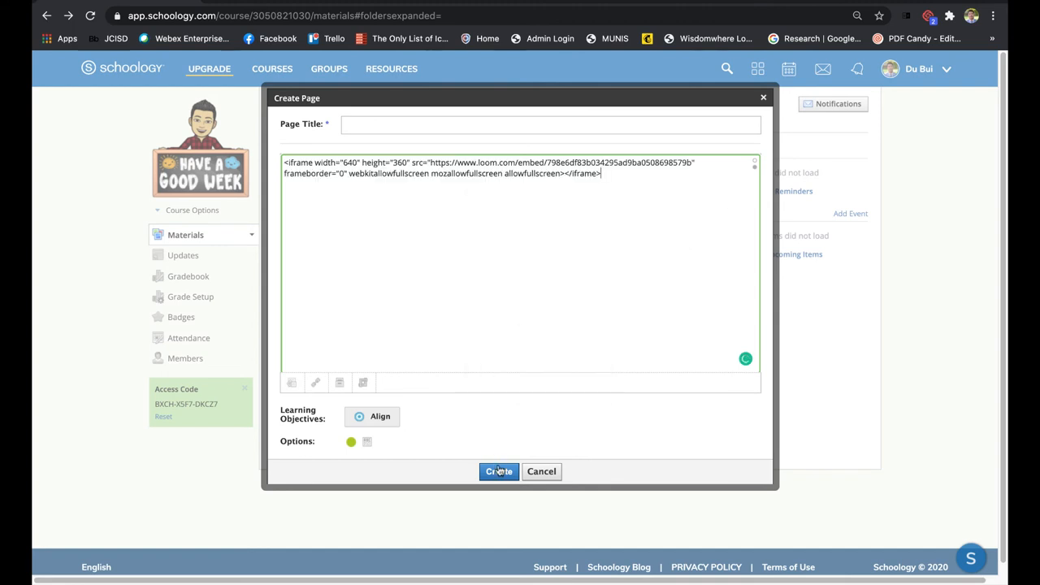
left_click(551, 124)
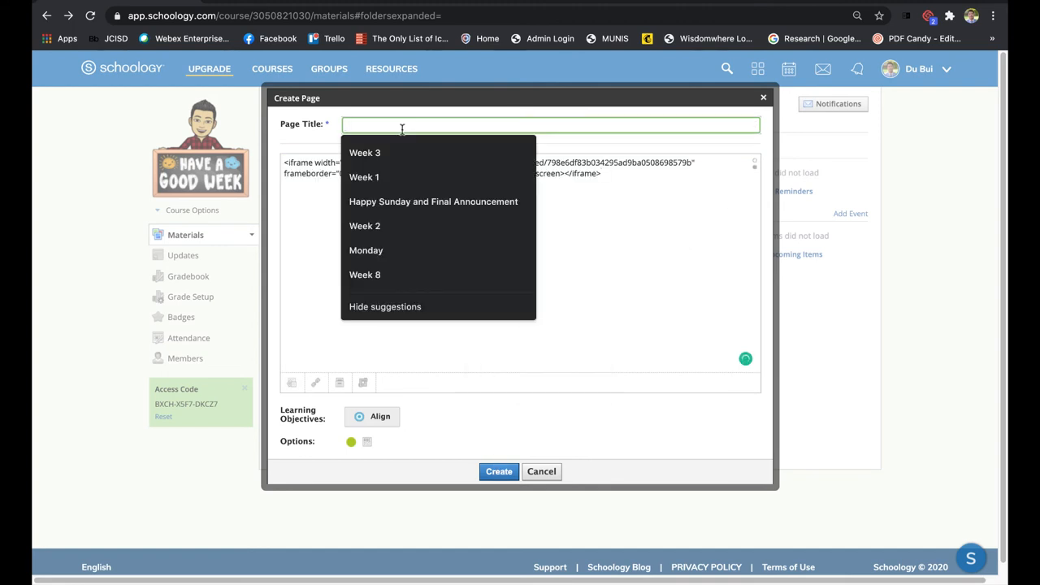